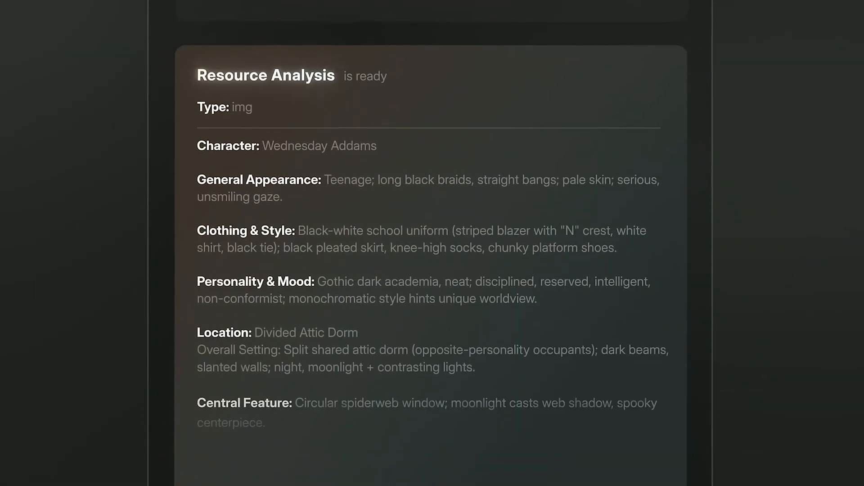
- Scroll down the Flova landing page to view its waitlist and sign-in options
{"action": "scroll", "scroll_direction": "down", "scroll_amount": 3}
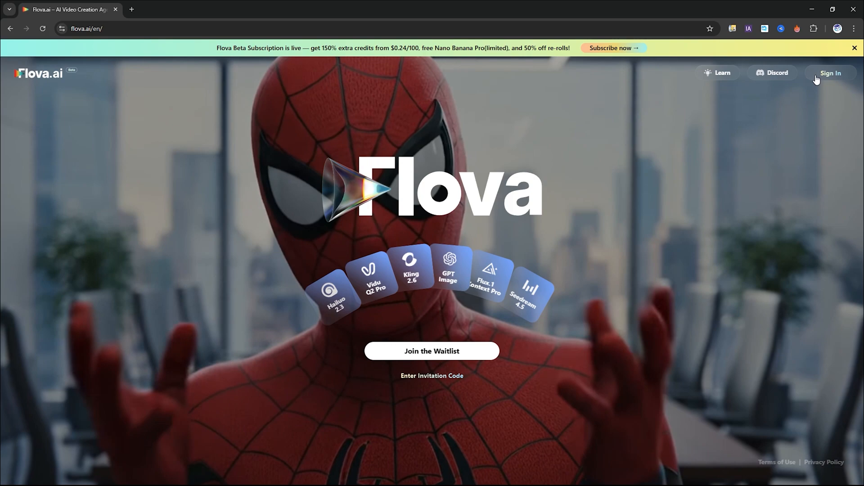
- Sign in to Flova.ai with a Google account
{"action": "left_click", "coordinate": [830, 73]}
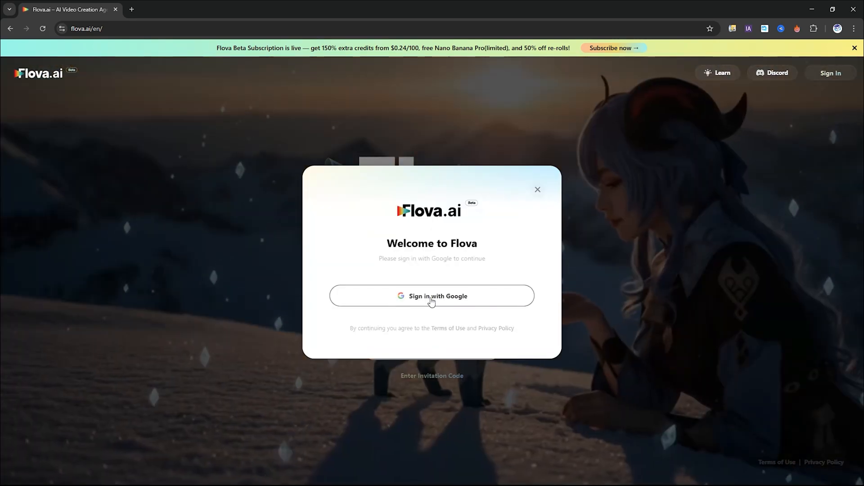
{"action": "left_click", "coordinate": [433, 296]}
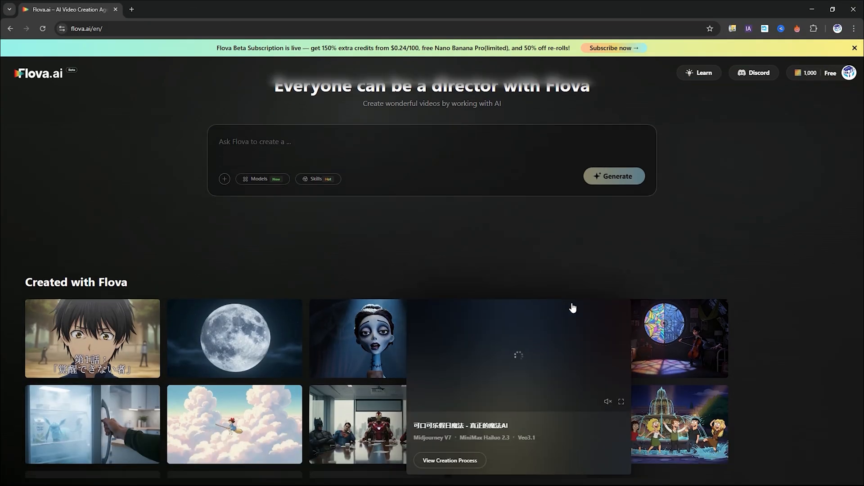
{"action": "scroll", "scroll_direction": "down", "scroll_amount": 3}
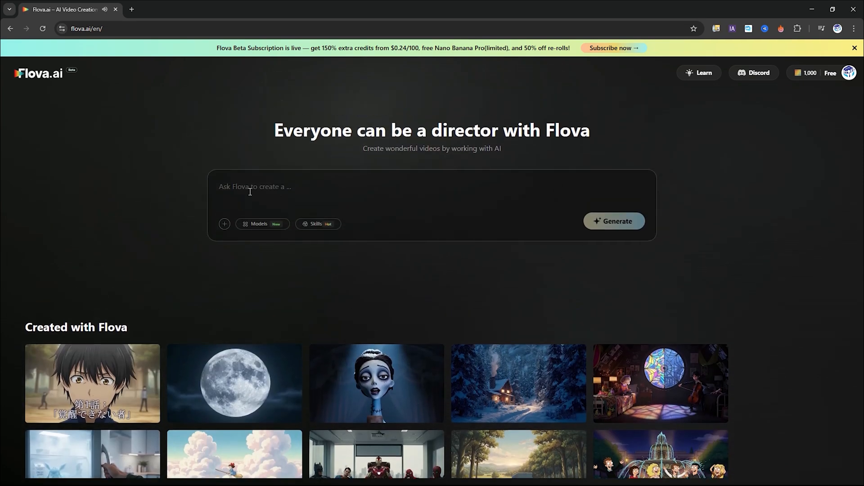
{"action": "left_click", "coordinate": [224, 224]}
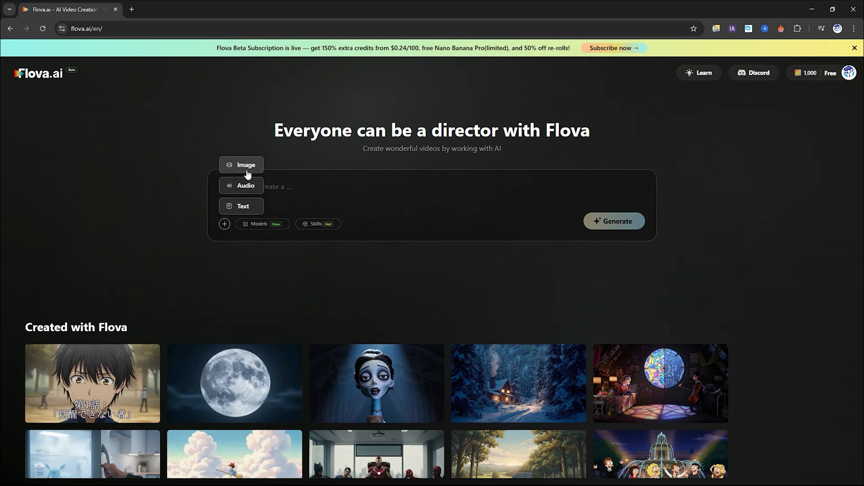
{"action": "left_click", "coordinate": [260, 224]}
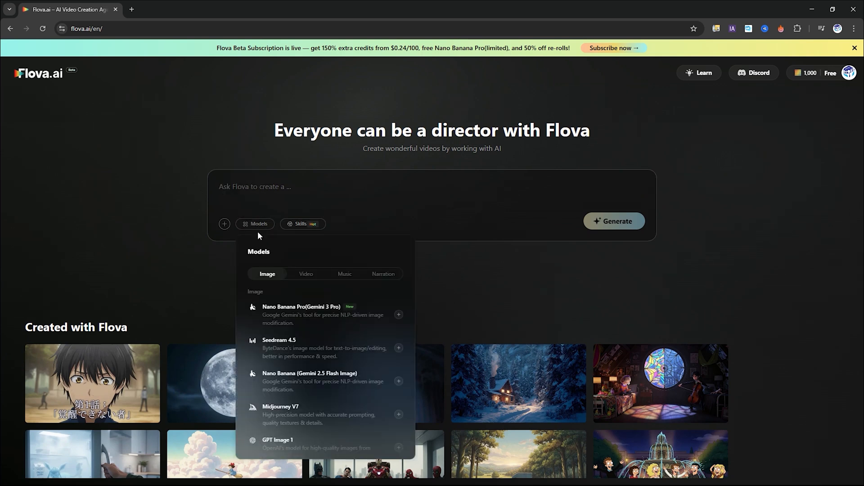
{"action": "left_click", "coordinate": [306, 274]}
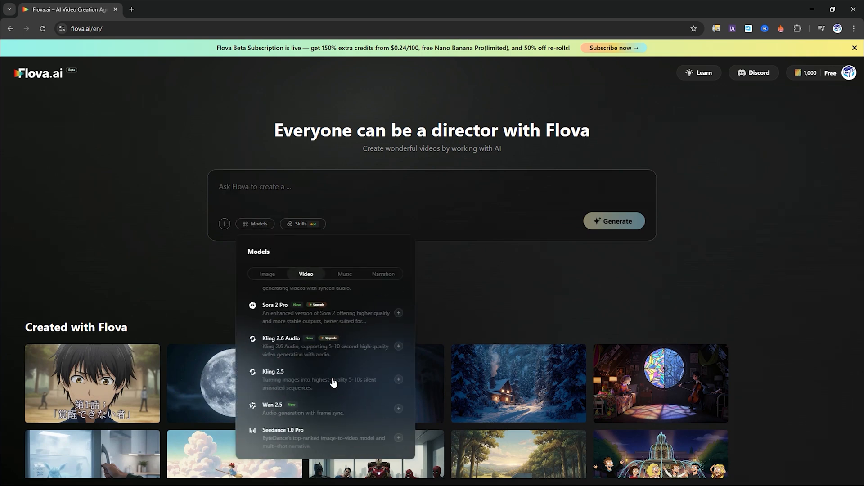
{"action": "left_click", "coordinate": [344, 274]}
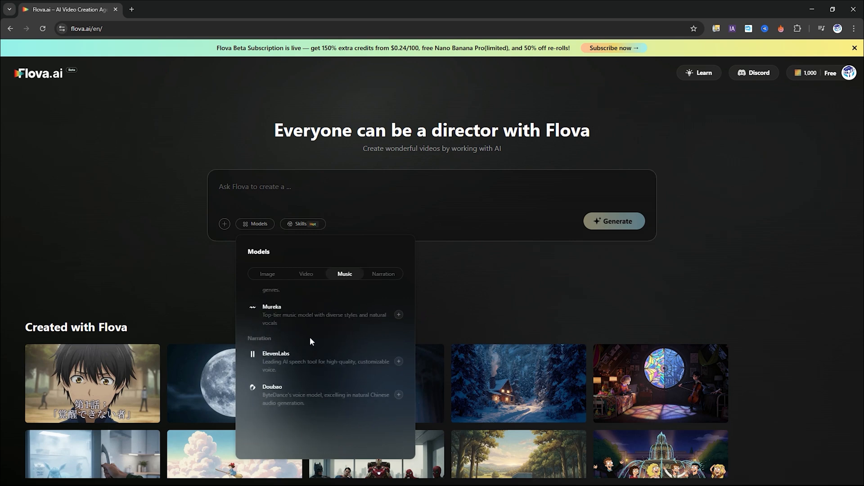
{"action": "left_click", "coordinate": [383, 274]}
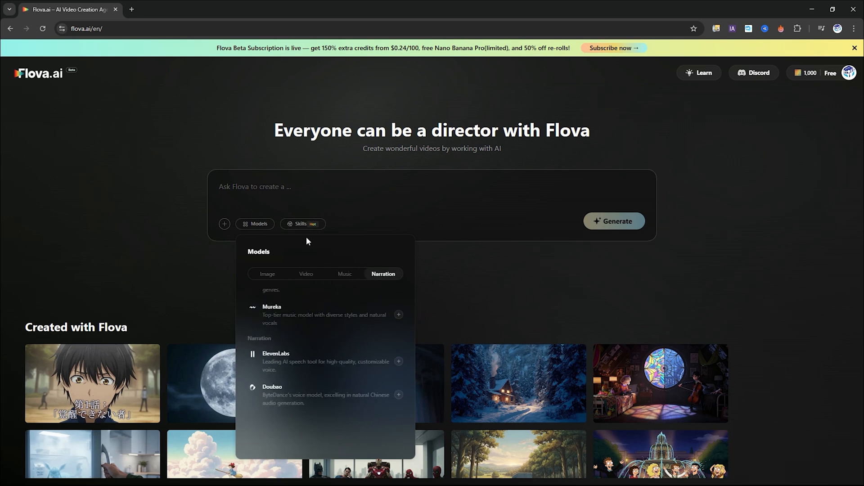
{"action": "left_click", "coordinate": [301, 223]}
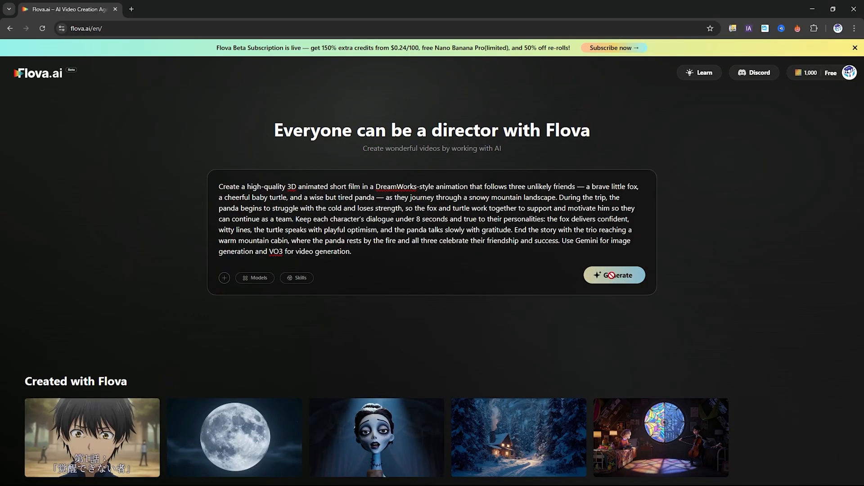
- Generate the DreamWorks-style fox, turtle and panda short from the story prompt
{"action": "left_click", "coordinate": [614, 275]}
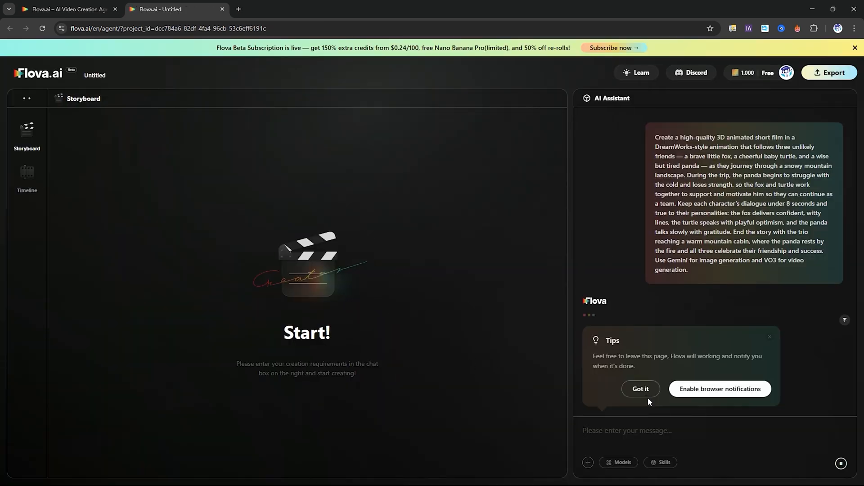
- Dismiss the leave-page tip and read the assistant's tone, style, pacing and sound plan
{"action": "left_click", "coordinate": [640, 388]}
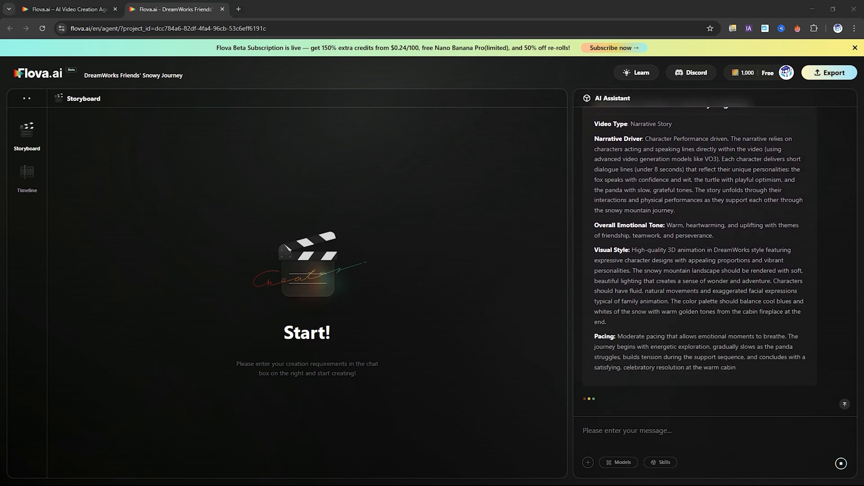
{"action": "scroll", "scroll_direction": "down", "scroll_amount": 3}
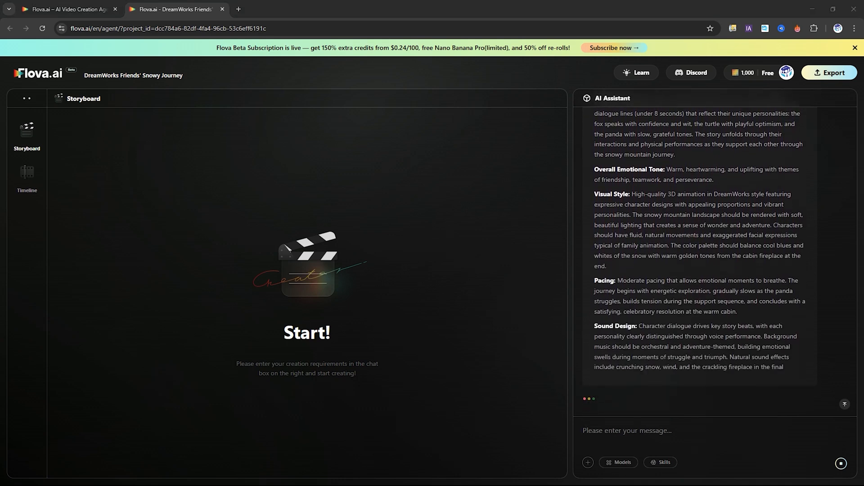
{"action": "scroll", "scroll_direction": "down", "scroll_amount": 3}
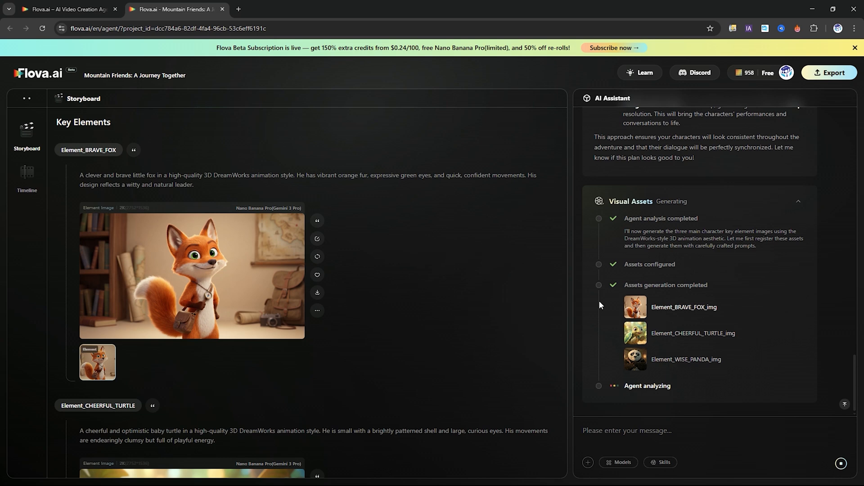
- Scroll through the fox, turtle and panda portraits and the opening segment's shot list
{"action": "scroll", "scroll_direction": "down", "scroll_amount": 3}
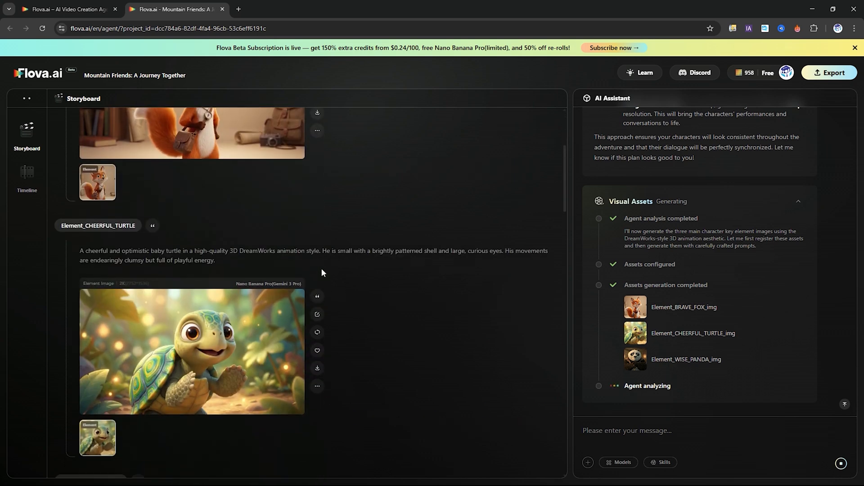
{"action": "scroll", "scroll_direction": "down", "scroll_amount": 3}
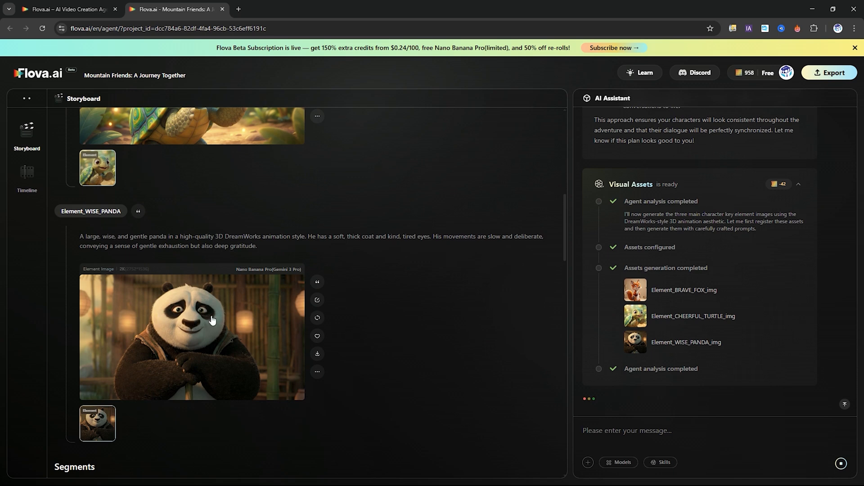
{"action": "mouse_move", "coordinate": [317, 318]}
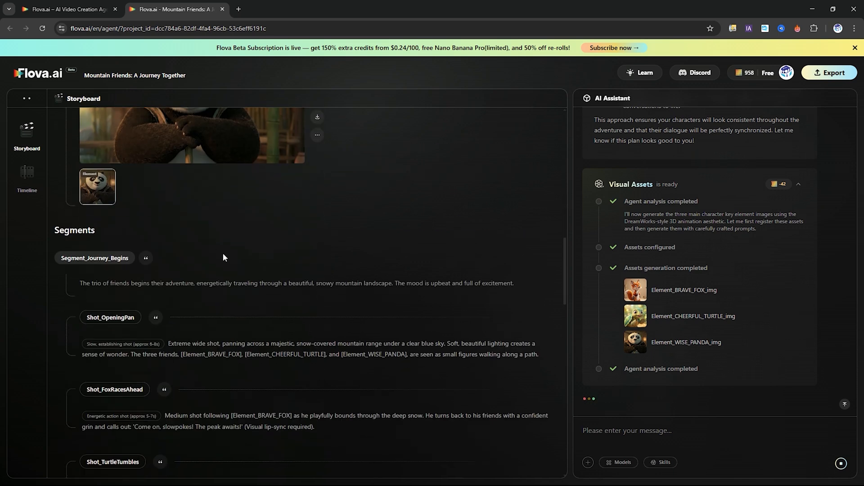
{"action": "scroll", "scroll_direction": "down", "scroll_amount": 3}
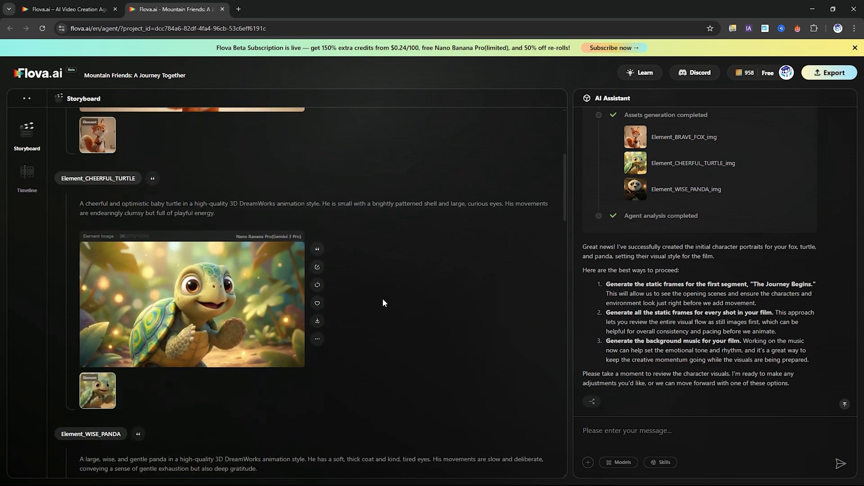
{"action": "scroll", "scroll_direction": "down", "scroll_amount": 3}
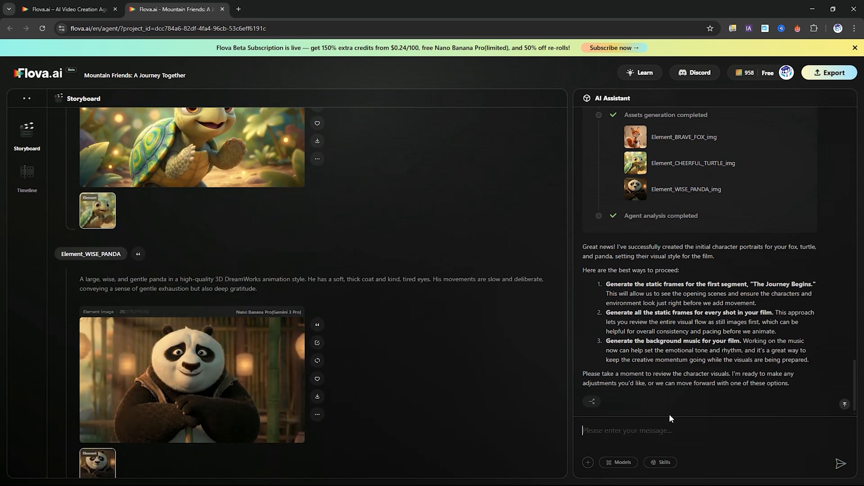
- Reply 'yes continue' so the assistant creates the Journey Begins start frames
{"action": "type", "text": "yes continue"}
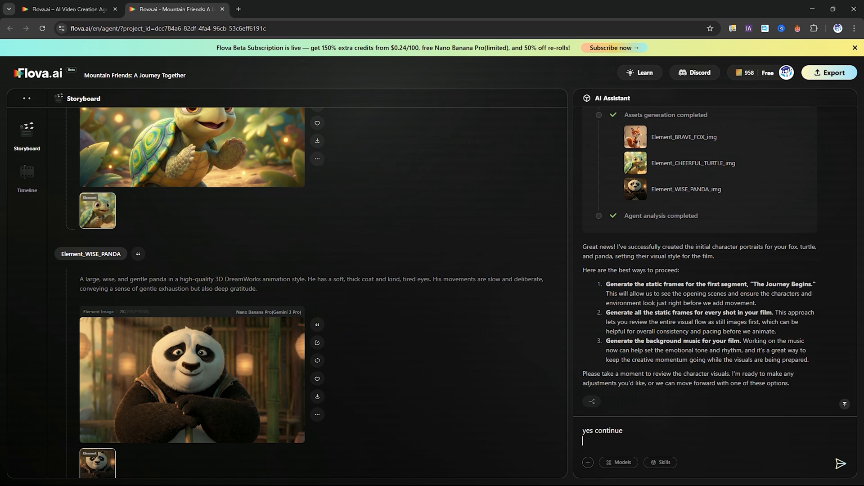
{"action": "left_click", "coordinate": [844, 463]}
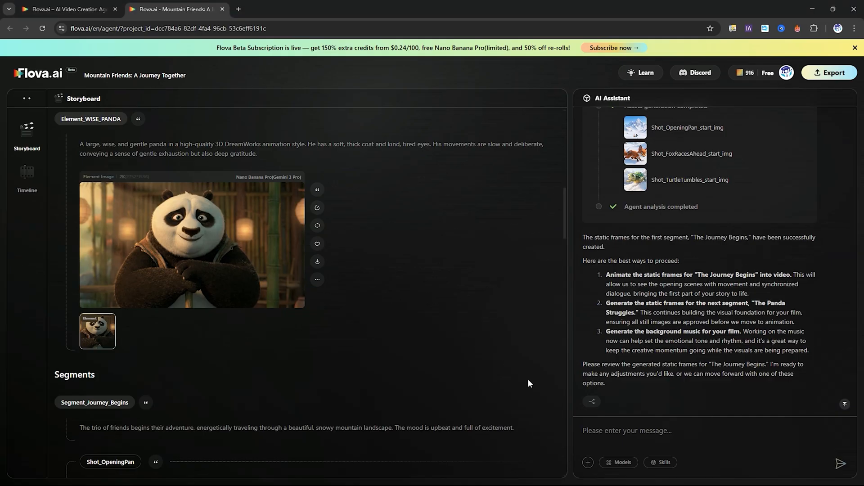
- Scroll through the Journey Begins start frames in the Storyboard
{"action": "scroll", "scroll_direction": "down", "scroll_amount": 3}
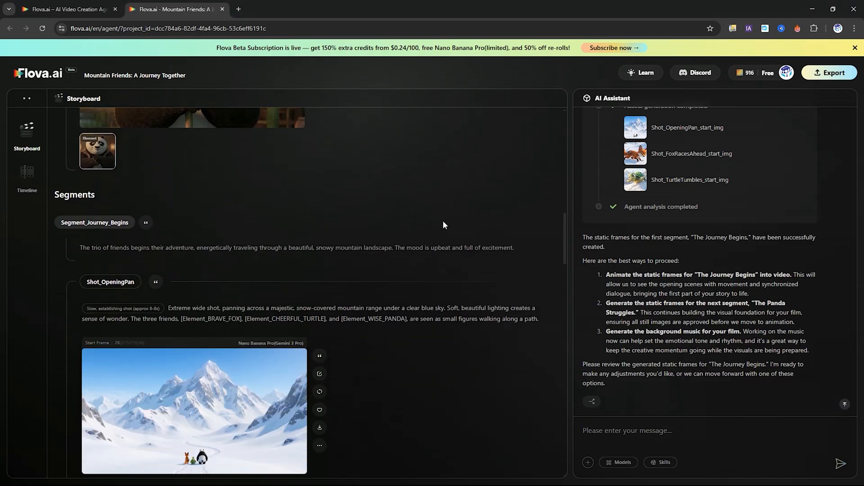
{"action": "scroll", "scroll_direction": "down", "scroll_amount": 3}
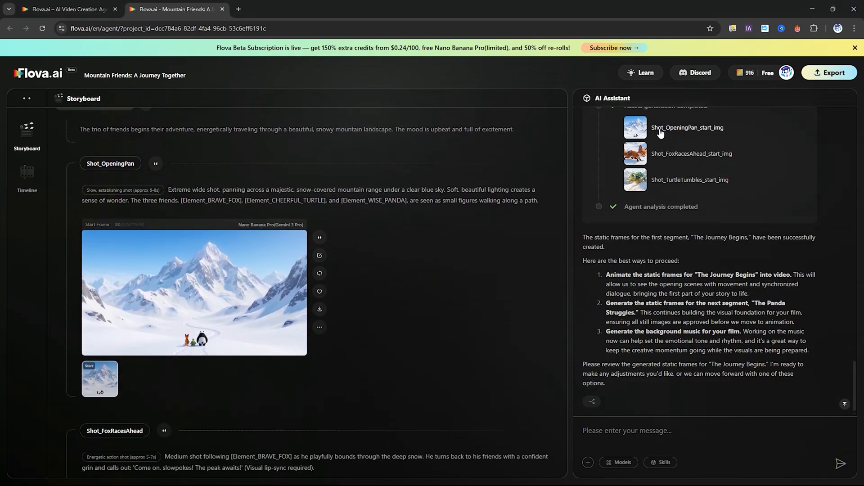
{"action": "scroll", "scroll_direction": "down", "scroll_amount": 3}
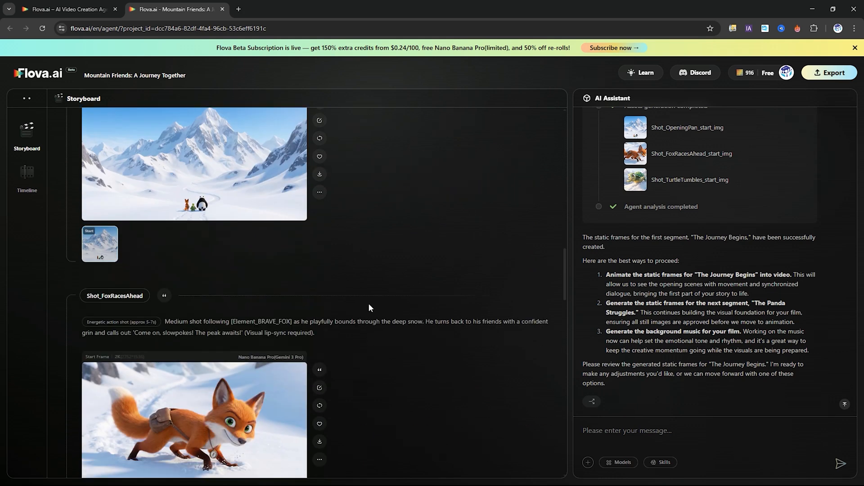
{"action": "scroll", "scroll_direction": "down", "scroll_amount": 3}
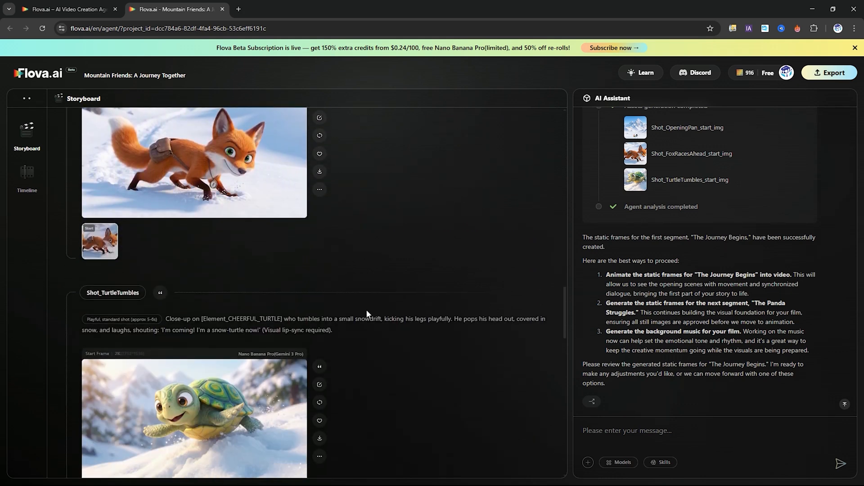
{"action": "scroll", "scroll_direction": "down", "scroll_amount": 3}
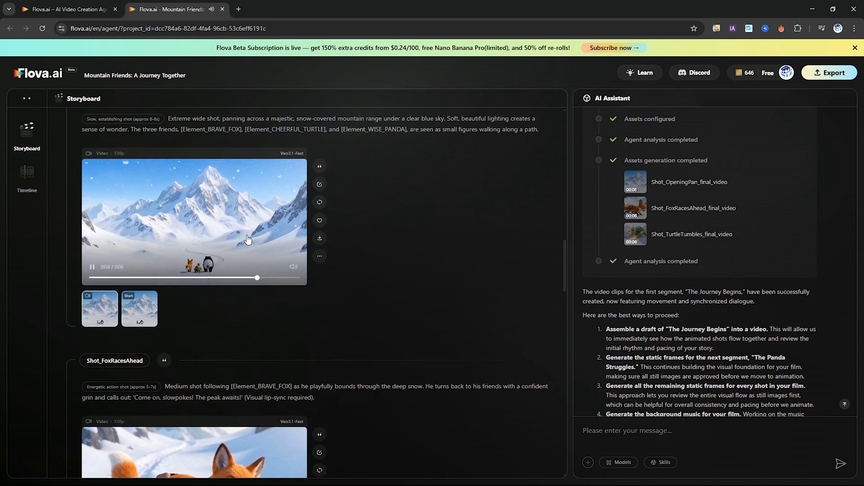
- Tell the assistant 'end of story' to generate the Cabin Celebration start frames
{"action": "type", "text": "end"}
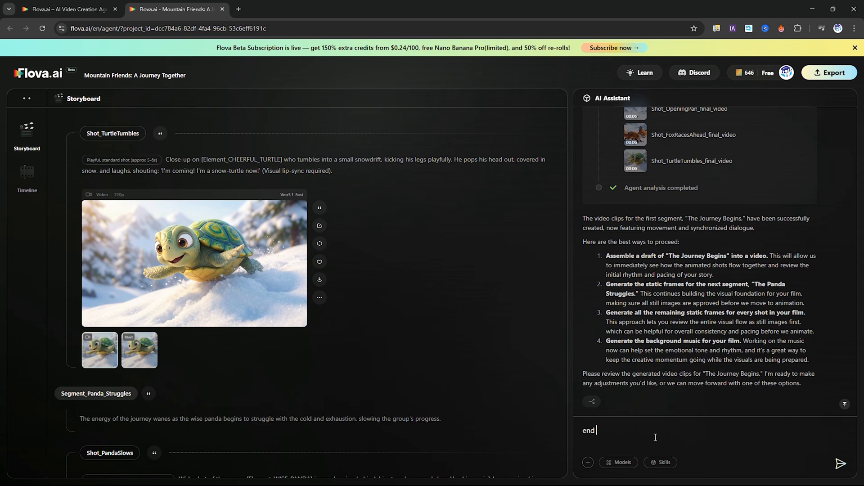
{"action": "type", "text": "of story"}
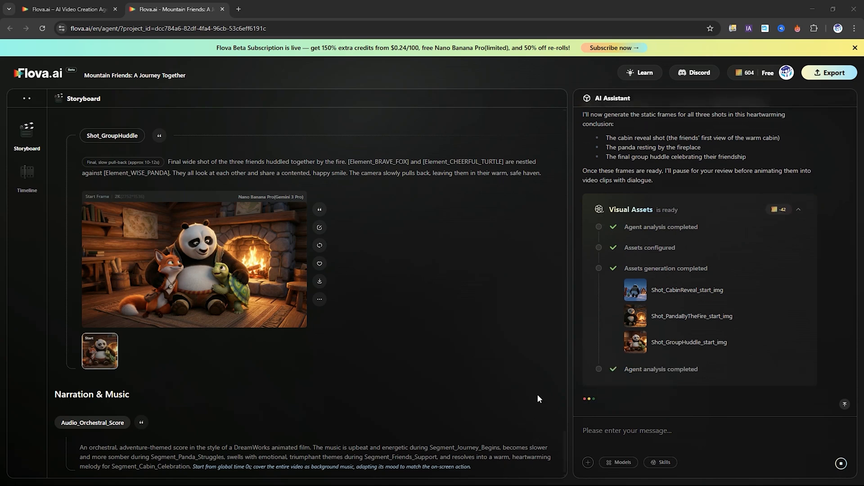
- Request 'finalize video with music in time line' and open the assembled draft timeline
{"action": "type", "text": "finalize video with music in time li"}
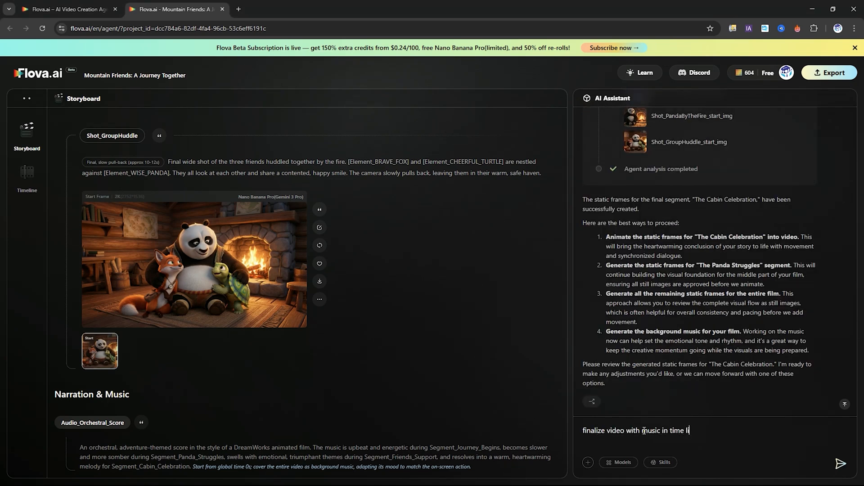
{"action": "left_click", "coordinate": [844, 464]}
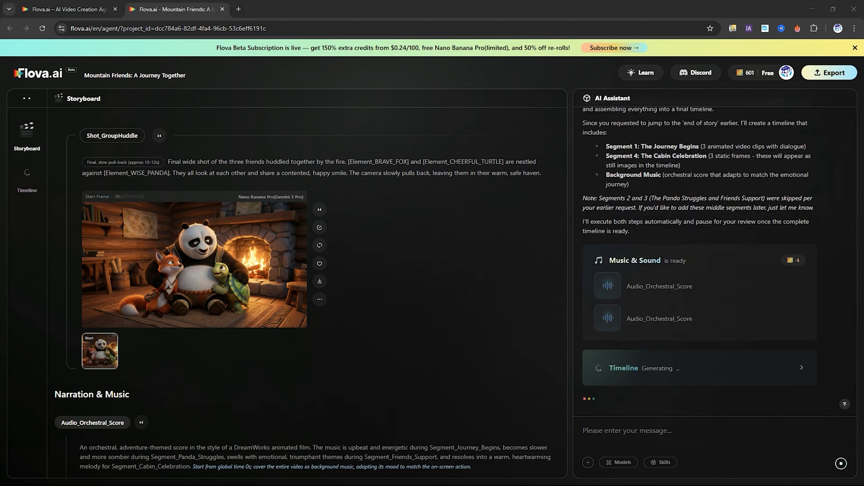
{"action": "left_click", "coordinate": [26, 177]}
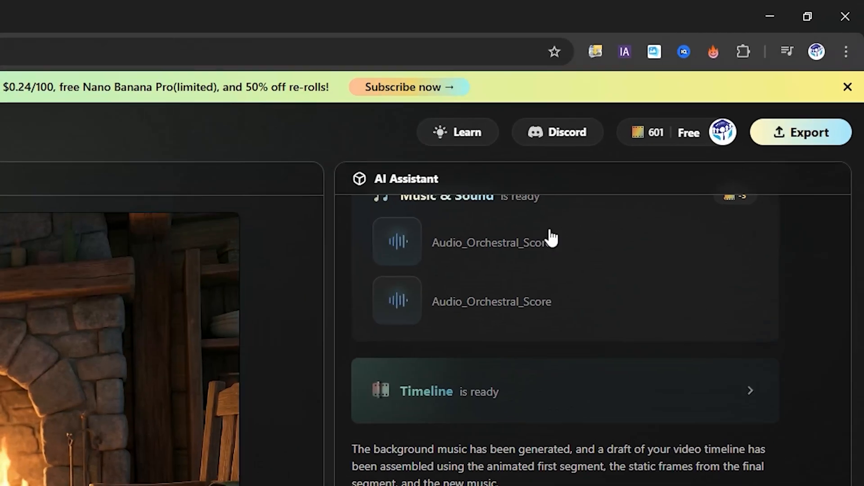
{"action": "left_click", "coordinate": [800, 132]}
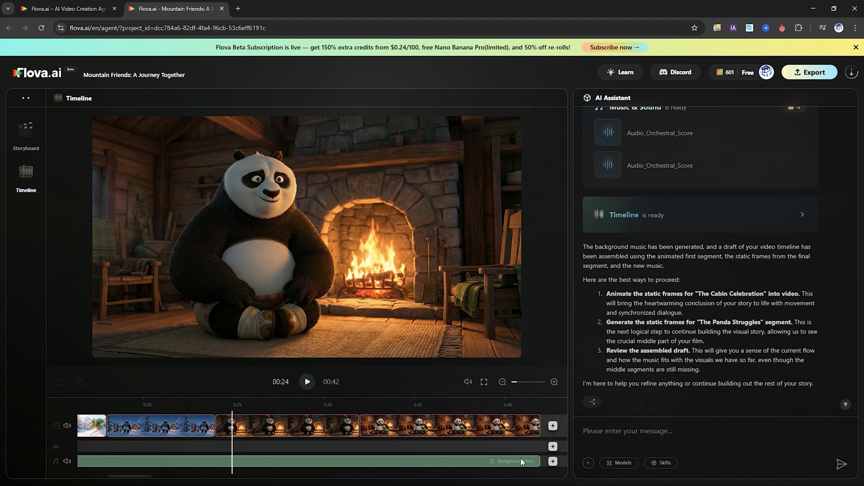
{"action": "left_click", "coordinate": [25, 135]}
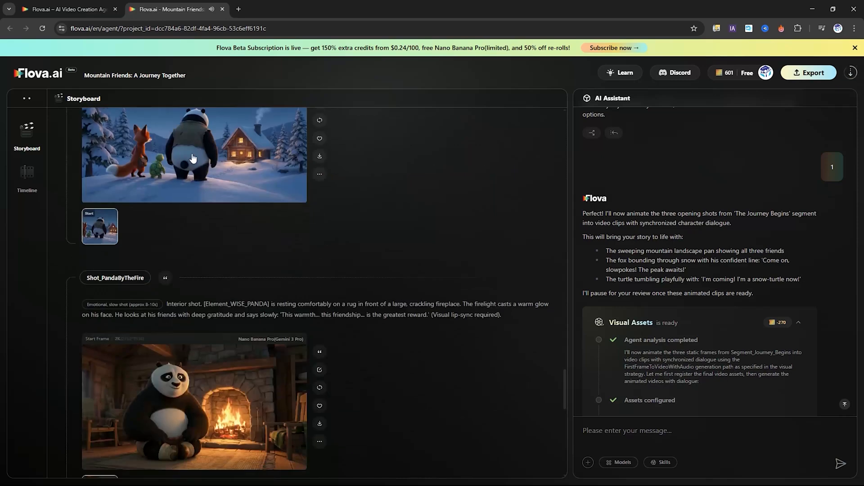
{"action": "scroll", "scroll_direction": "down", "scroll_amount": 3}
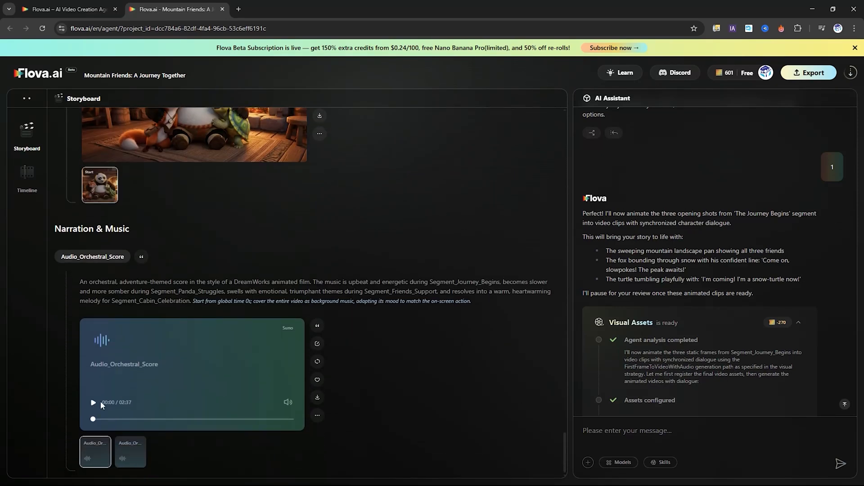
{"action": "left_click", "coordinate": [93, 402]}
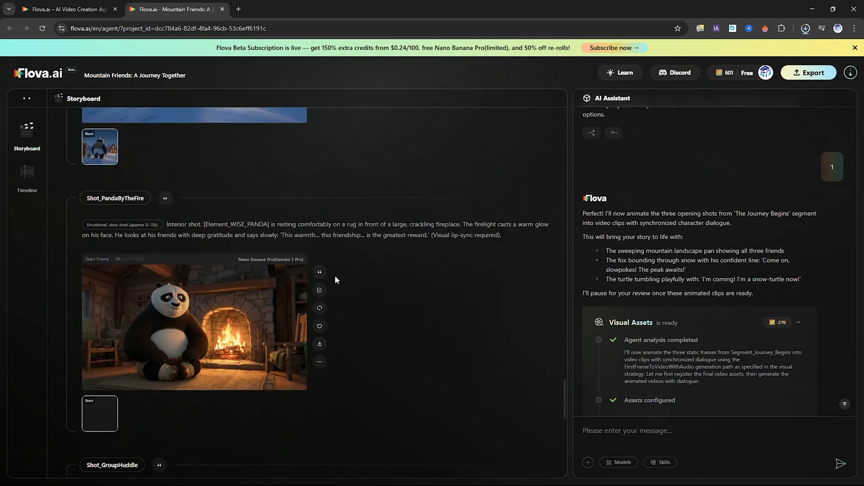
{"action": "scroll", "scroll_direction": "down", "scroll_amount": 3}
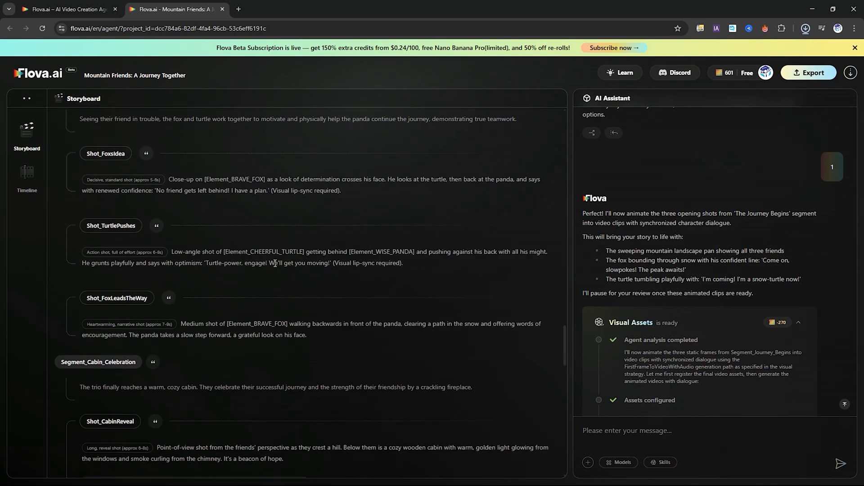
{"action": "left_click", "coordinate": [26, 177]}
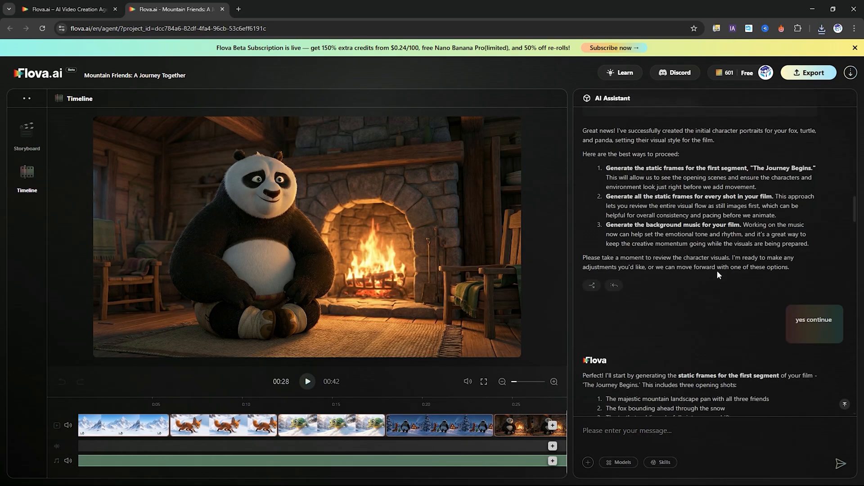
{"action": "left_click", "coordinate": [222, 9]}
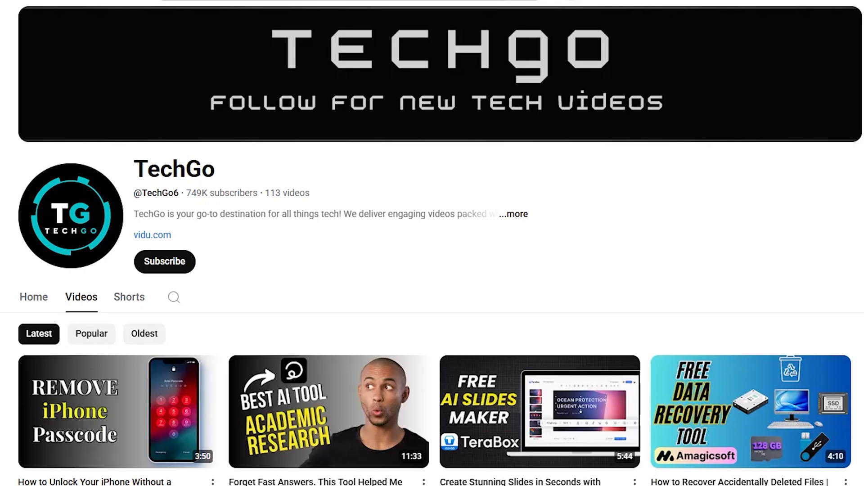
{"action": "scroll", "scroll_direction": "down", "scroll_amount": 3}
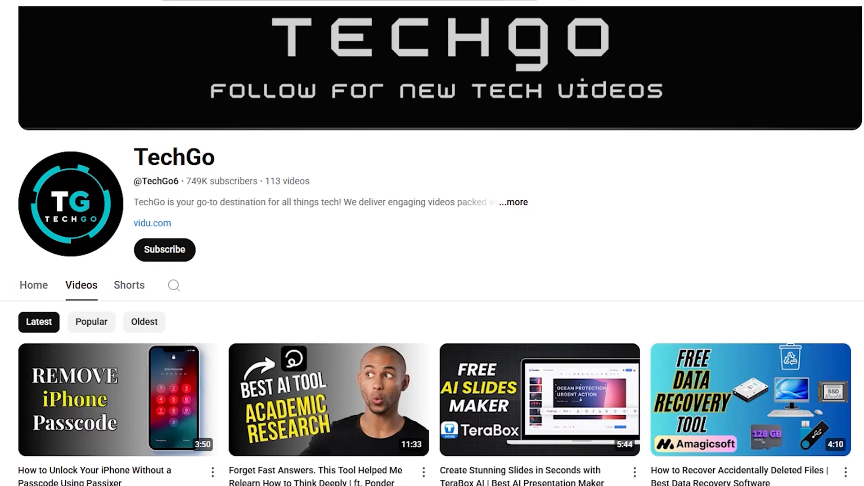
{"action": "scroll", "scroll_direction": "down", "scroll_amount": 3}
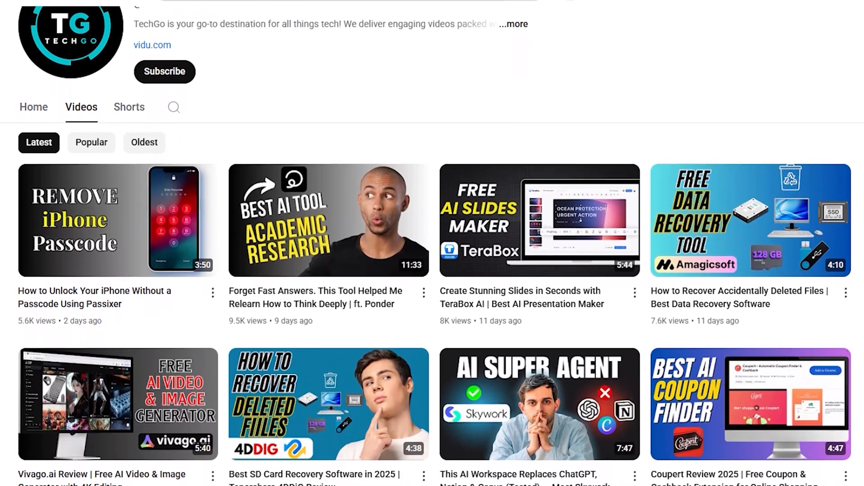
{"action": "scroll", "scroll_direction": "down", "scroll_amount": 3}
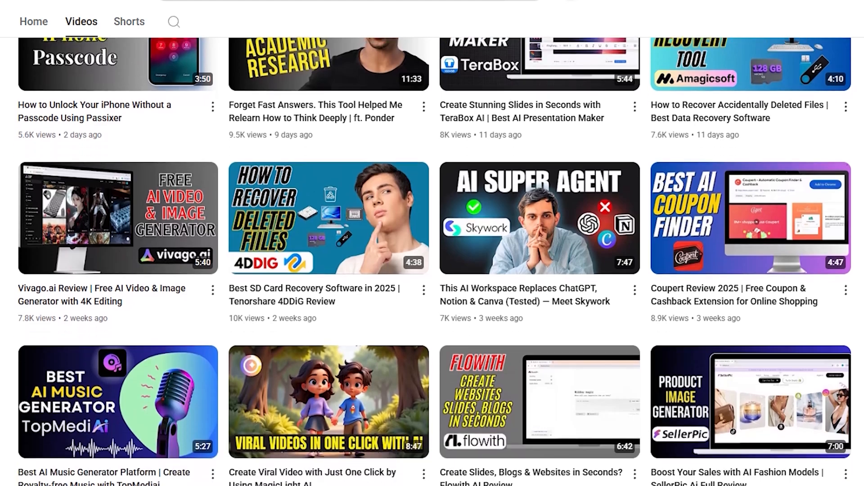
{"action": "scroll", "scroll_direction": "down", "scroll_amount": 3}
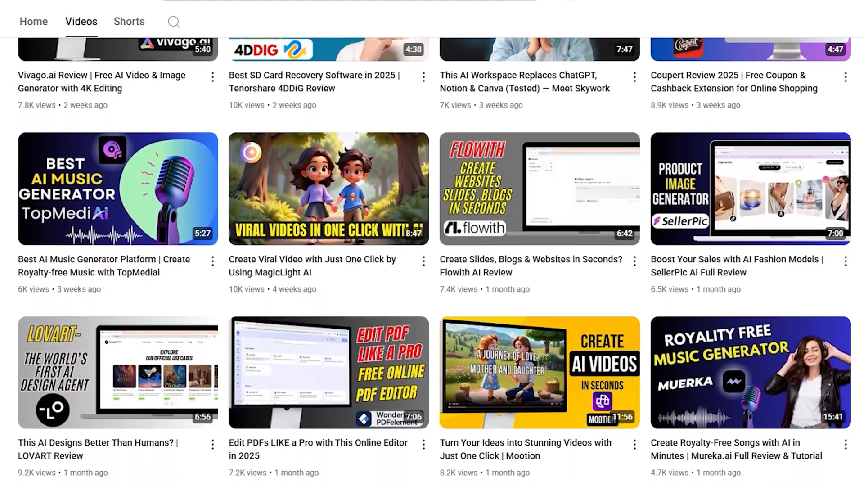